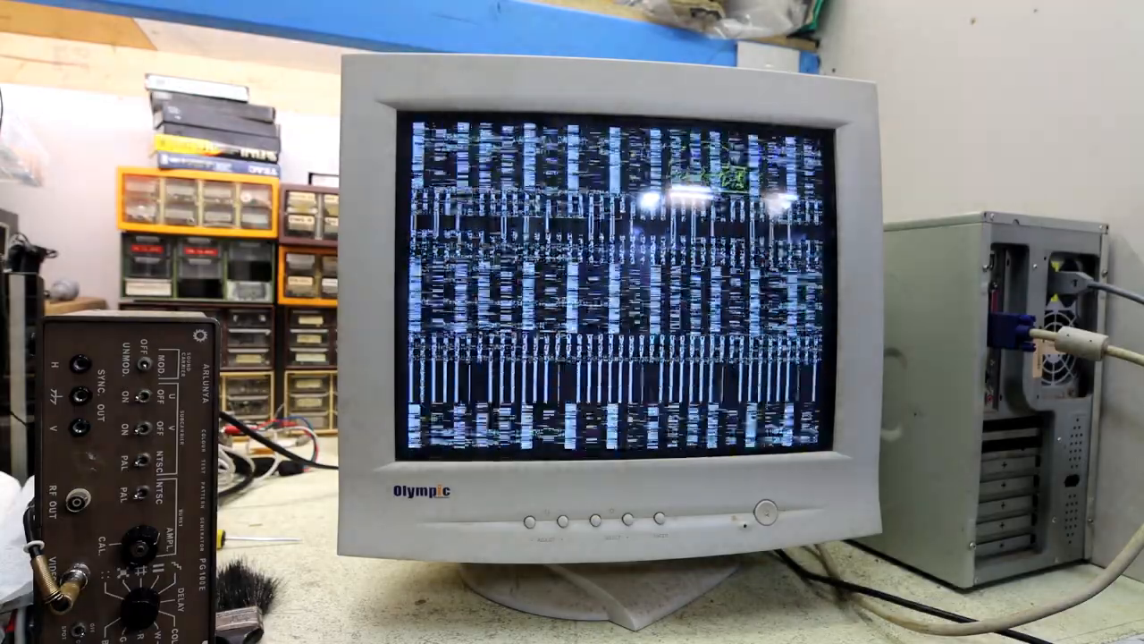
# Cycle past the Language menu to the signal readout showing 640X480 at 31.3 kHz / 59.6 Hz.
pyautogui.click(633, 522)
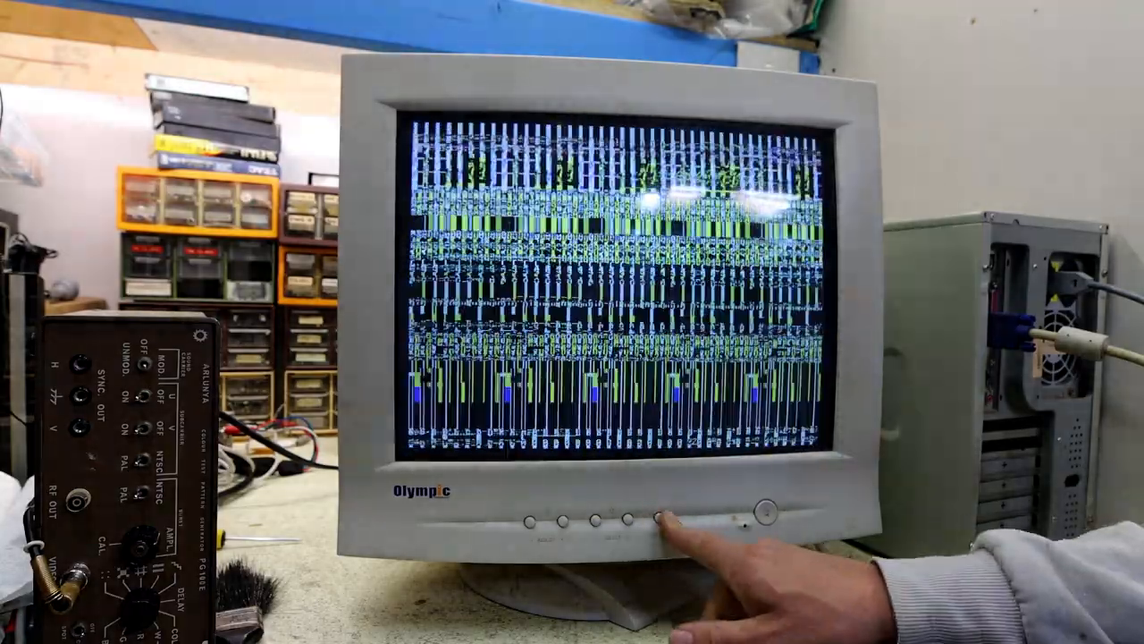
pyautogui.click(655, 518)
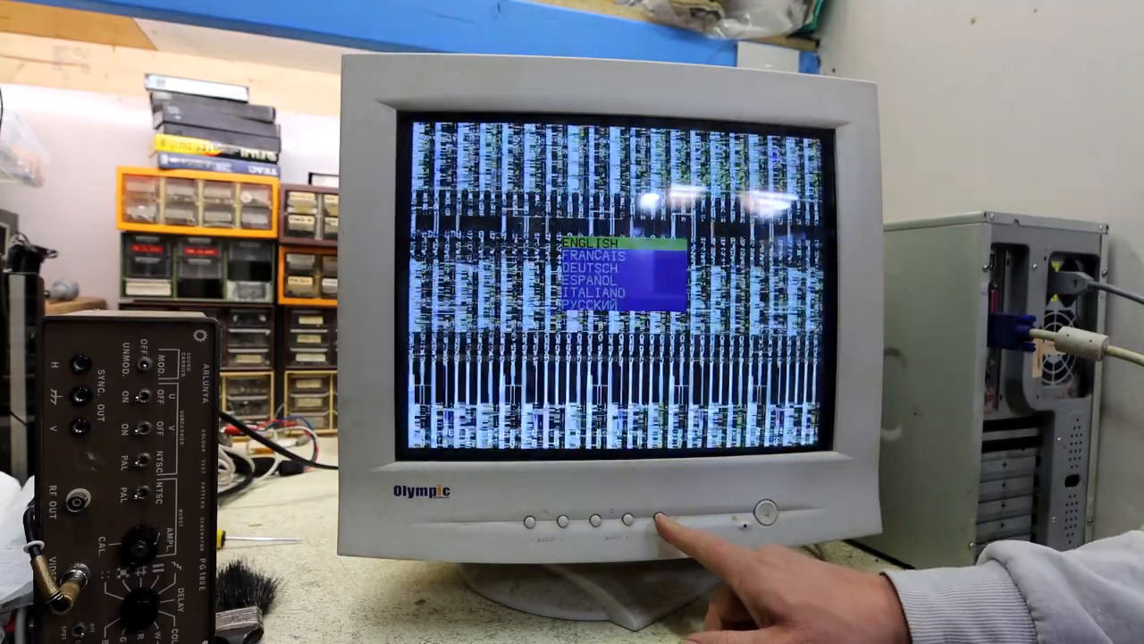
pyautogui.click(655, 519)
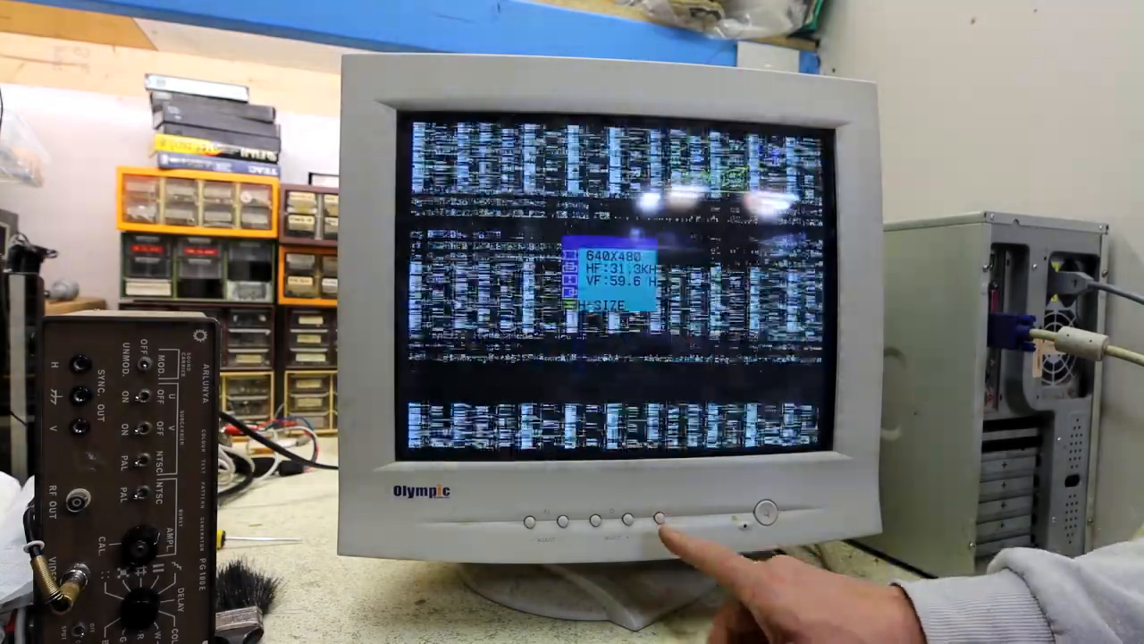
pyautogui.click(658, 519)
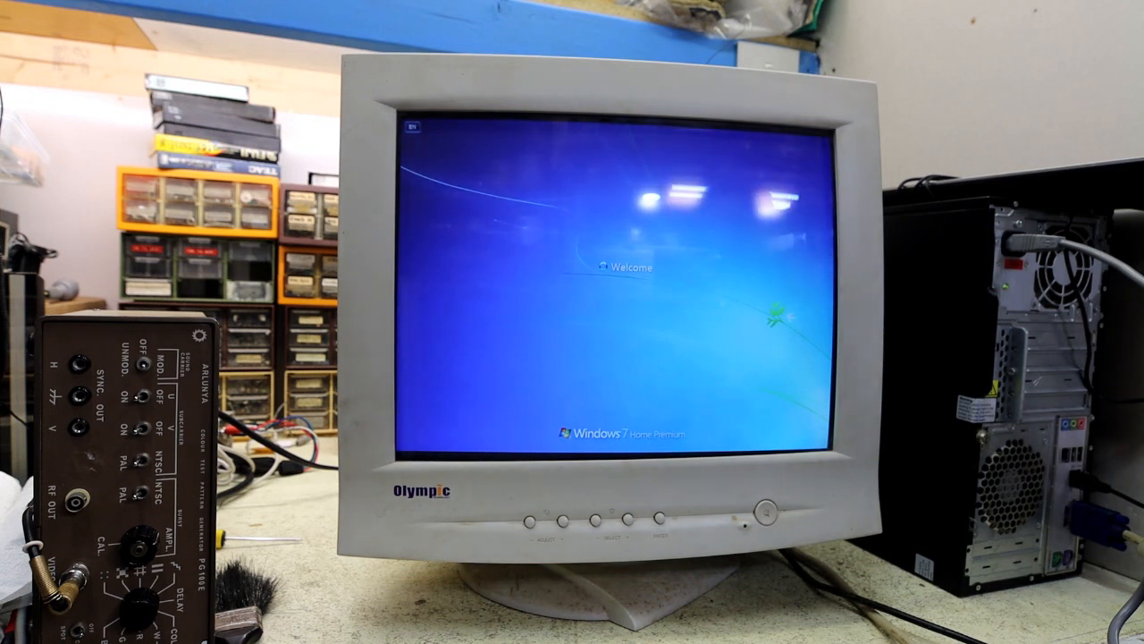
# Bring up Brightness and raise it from 18 to about 69 so icons and wallpaper show clearly.
pyautogui.click(626, 520)
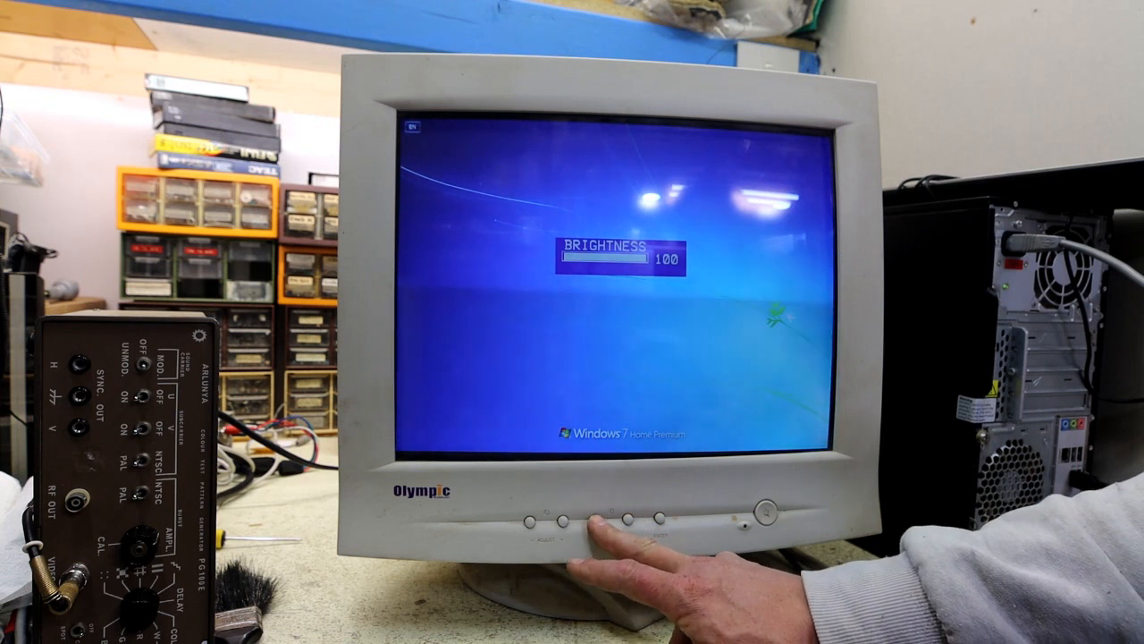
pyautogui.click(594, 518)
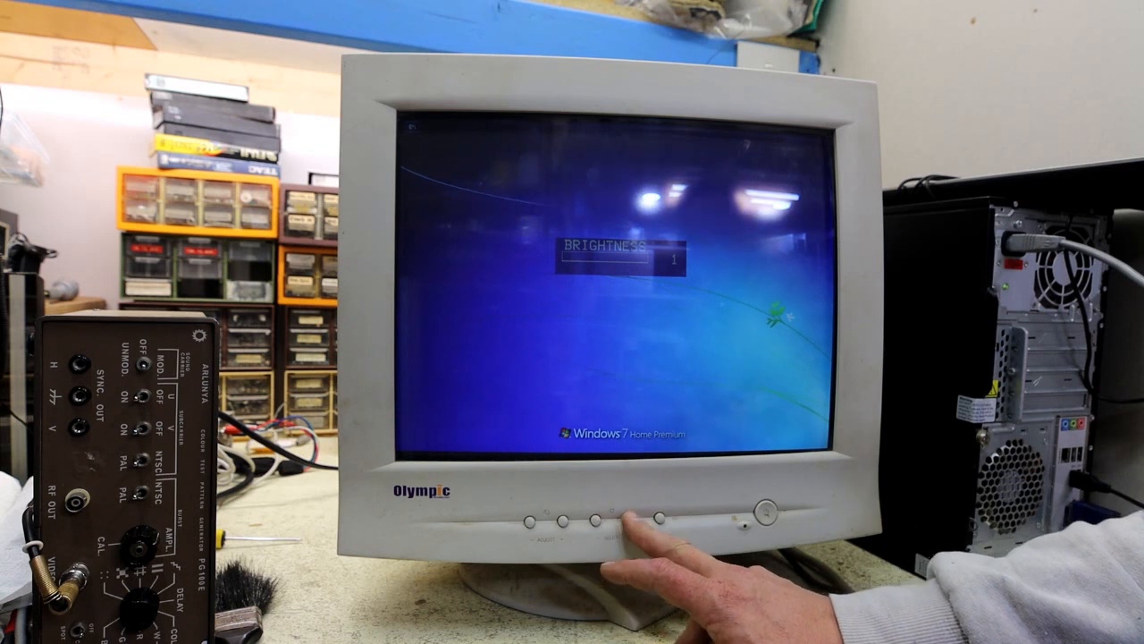
pyautogui.click(605, 519)
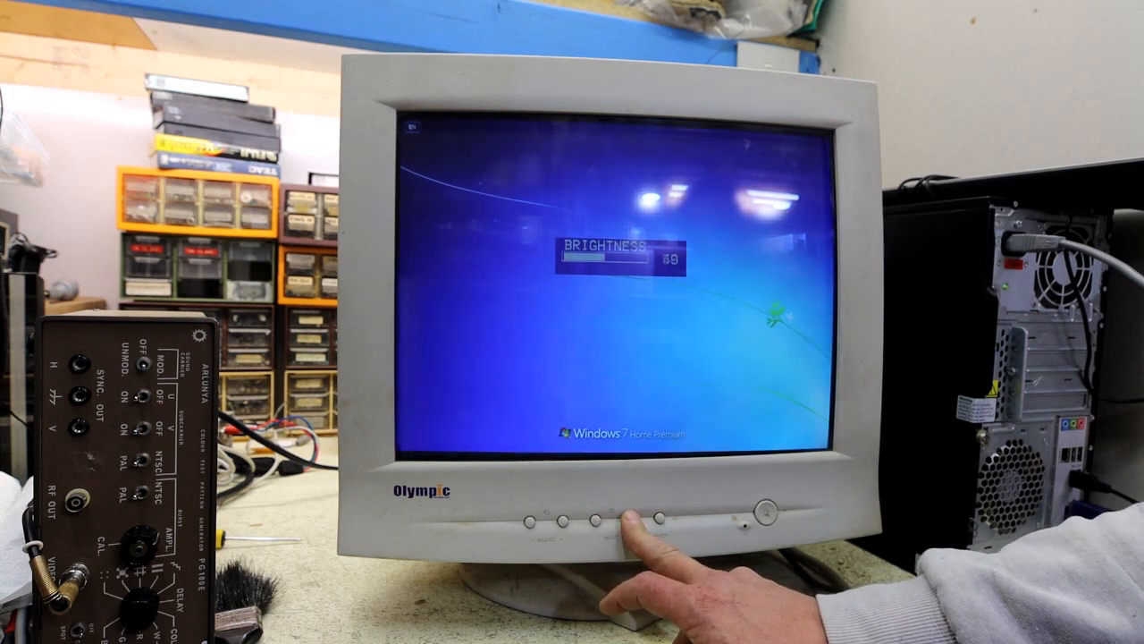
pyautogui.click(610, 518)
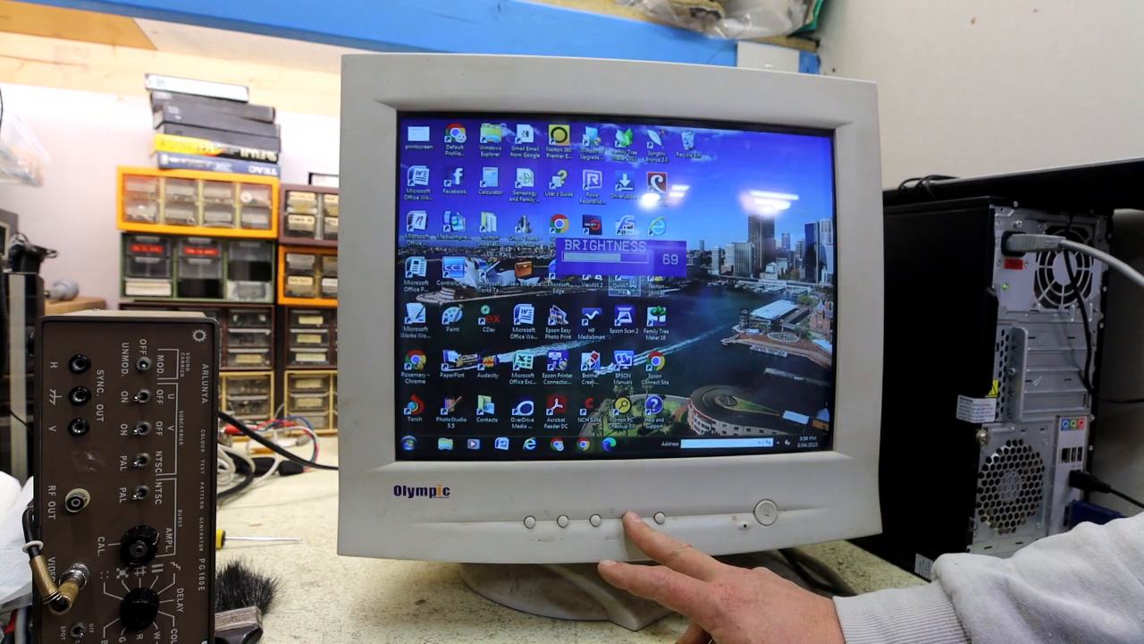
pyautogui.click(617, 522)
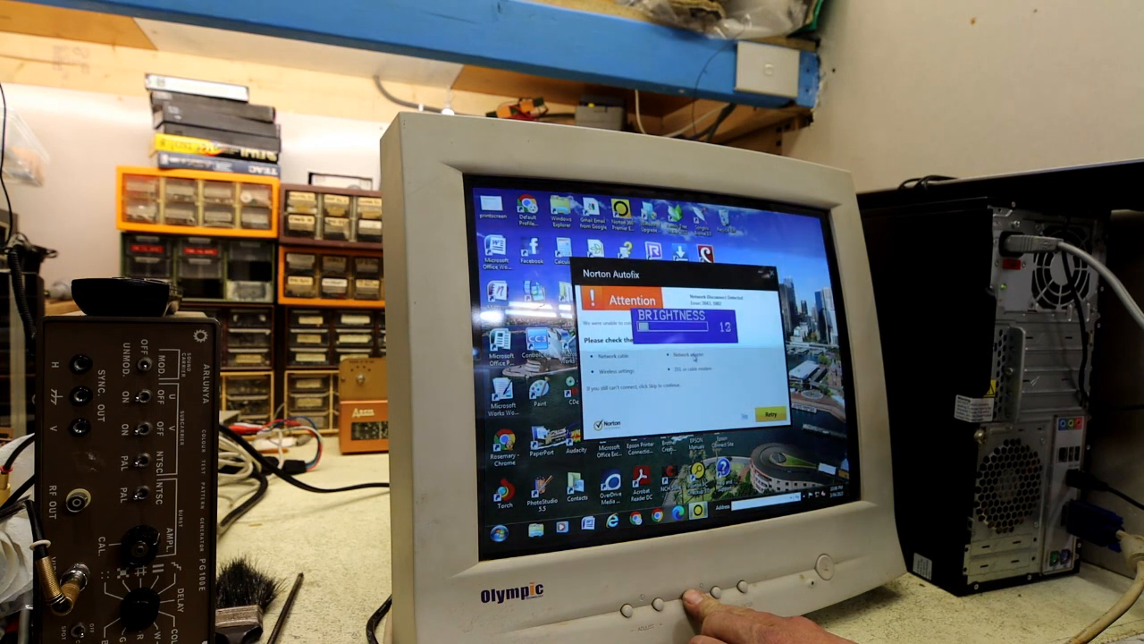
# Move from Brightness to Contrast and turn contrast down to 40.
pyautogui.click(715, 599)
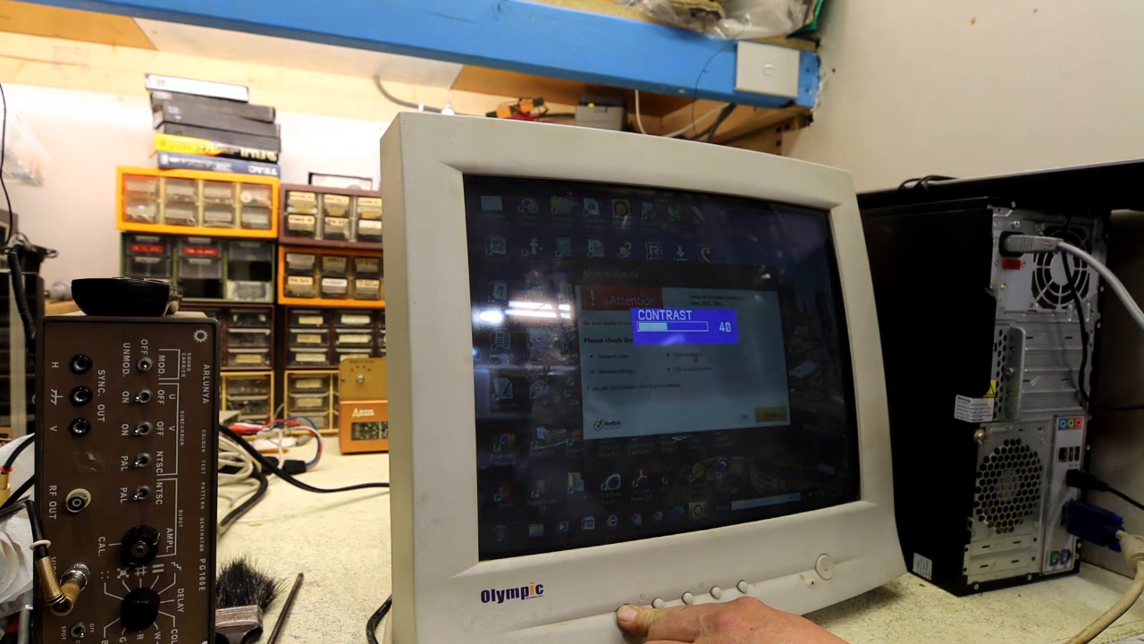
pyautogui.click(679, 594)
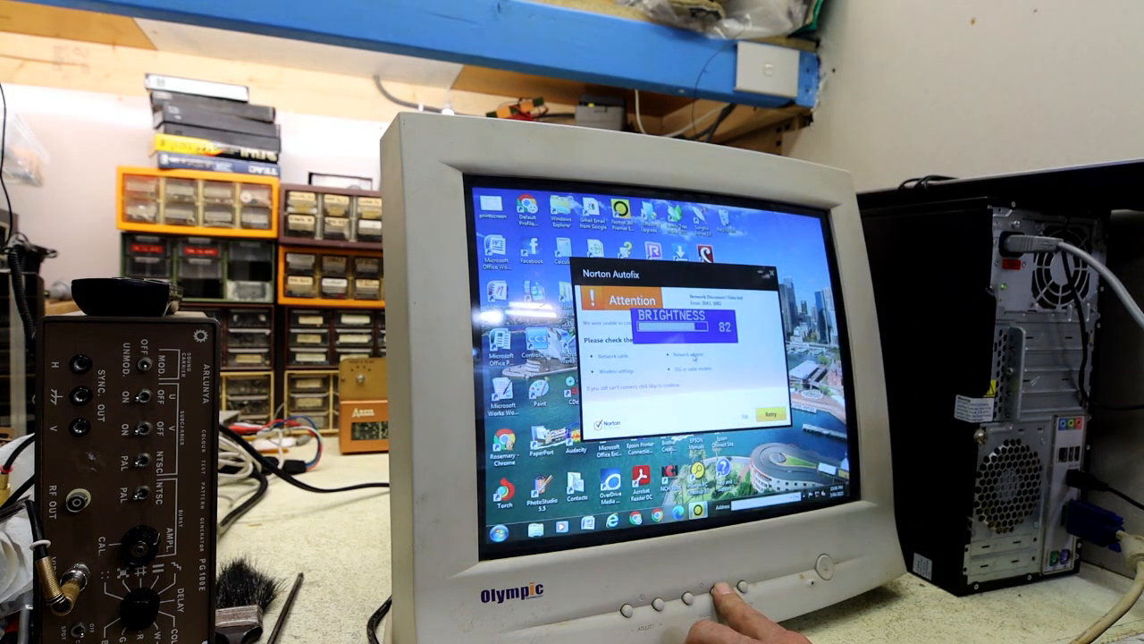
# Fine-tune brightness, then lower the contrast from 100 to 78.
pyautogui.click(719, 586)
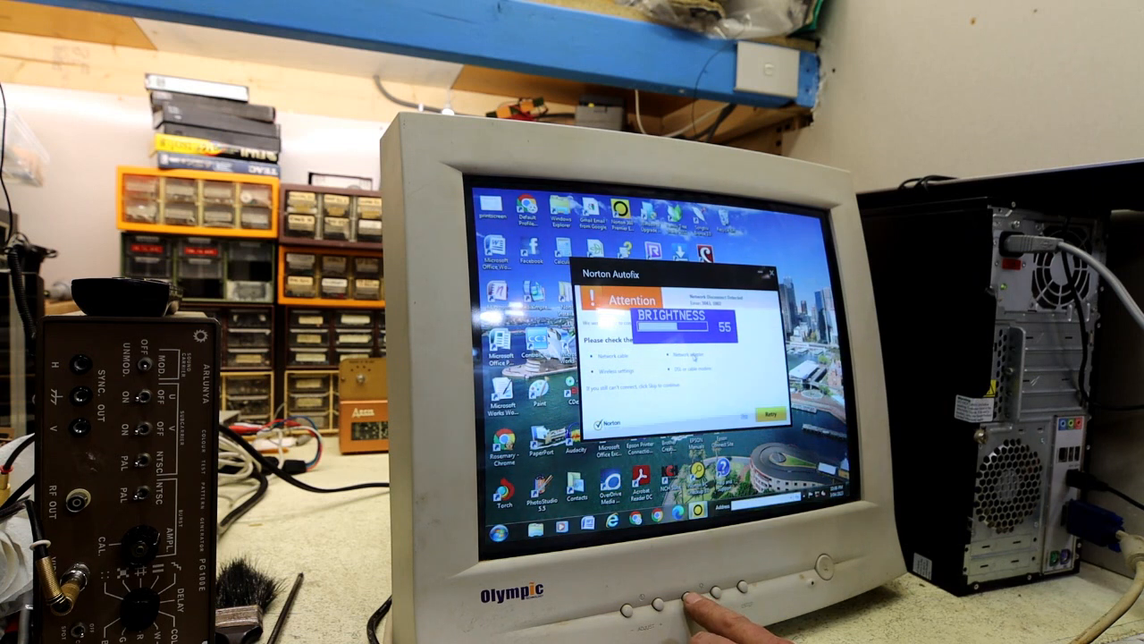
pyautogui.click(708, 590)
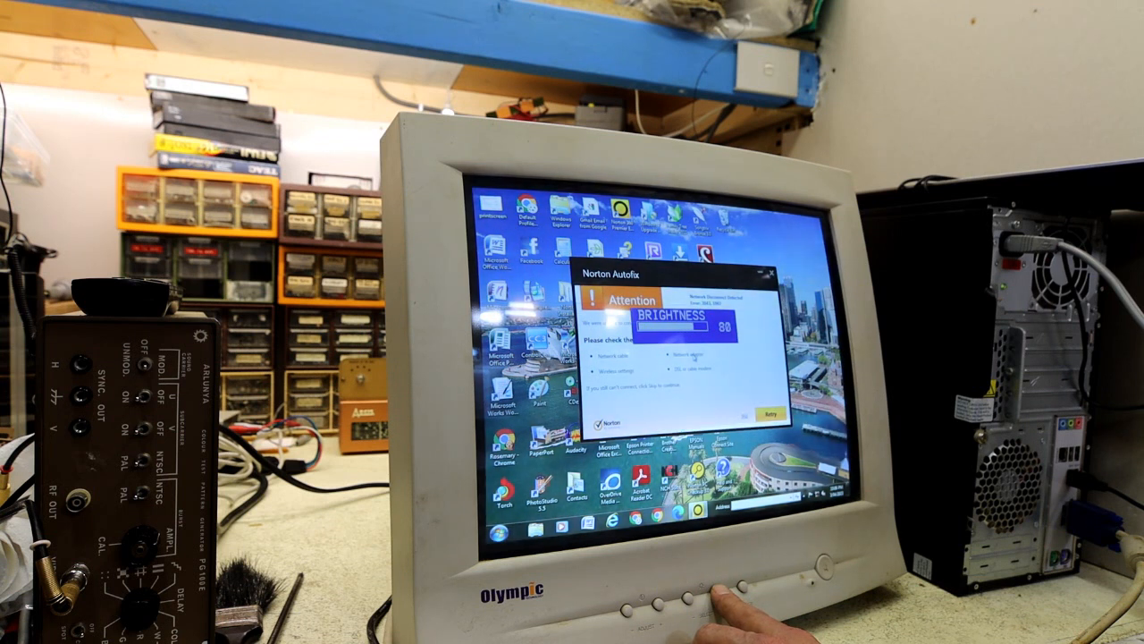
pyautogui.click(706, 586)
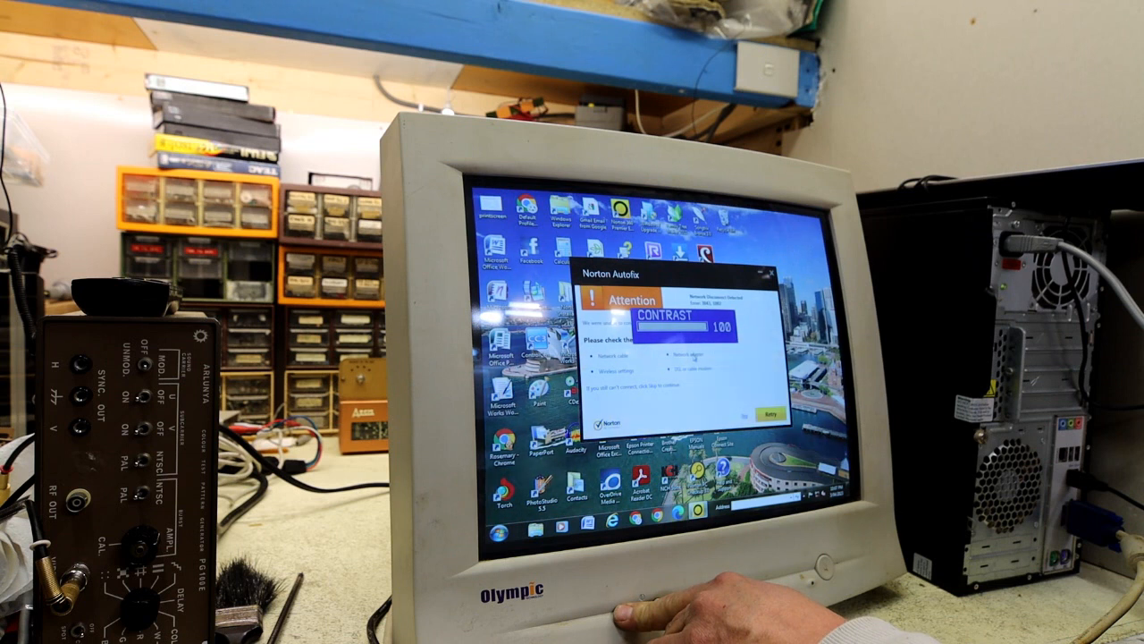
pyautogui.click(626, 608)
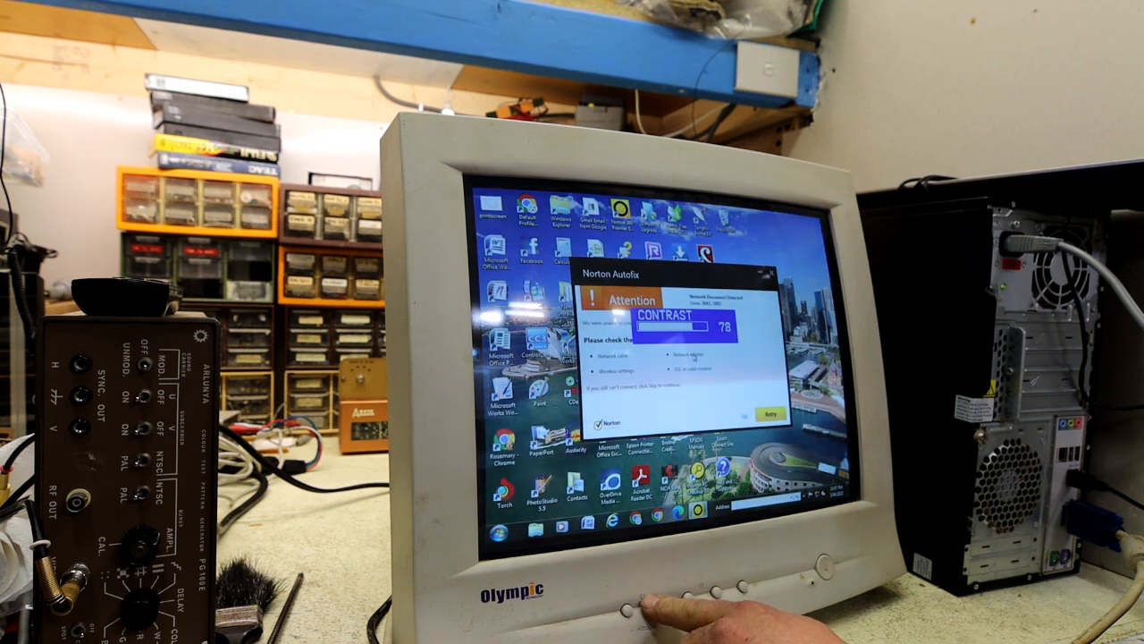
pyautogui.click(658, 611)
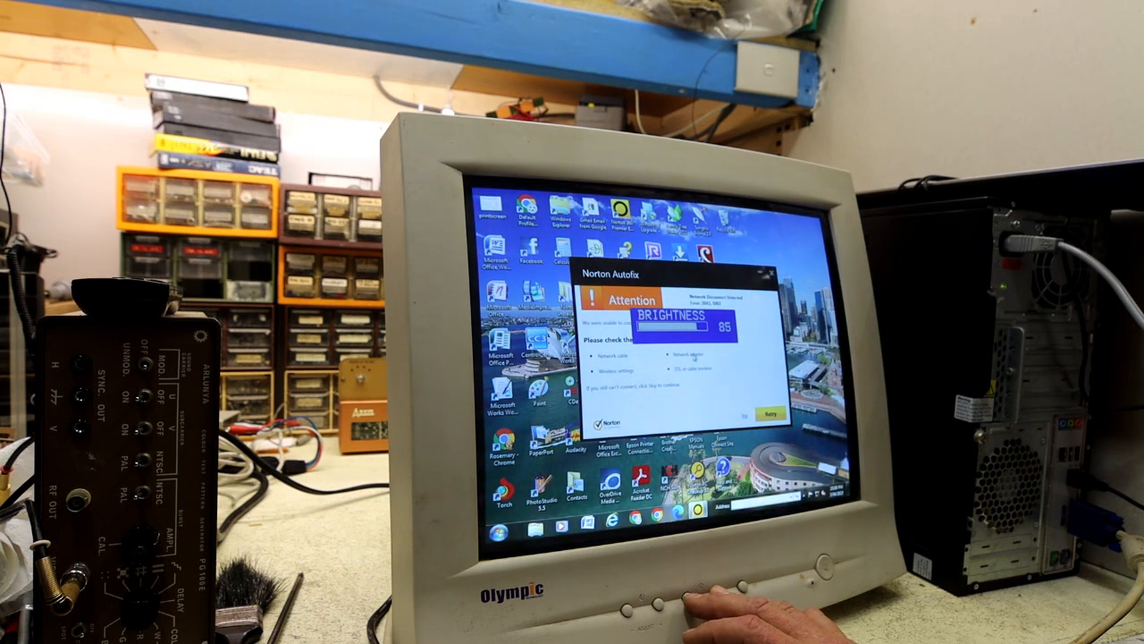
# Set brightness to 85 and let the monitor menu close.
pyautogui.click(707, 590)
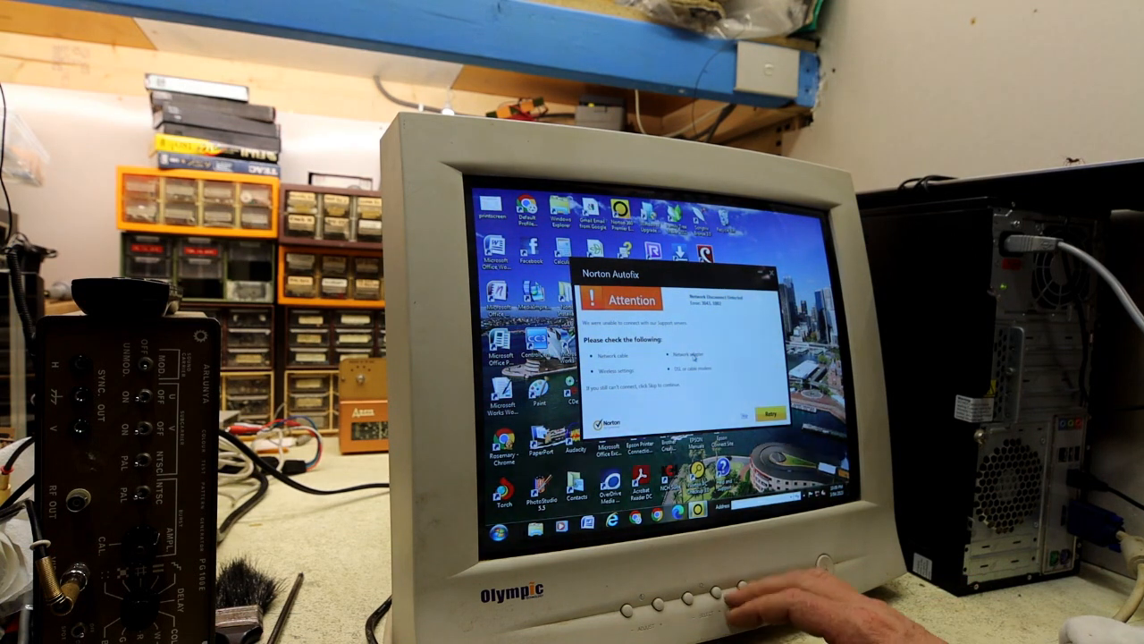
pyautogui.click(715, 605)
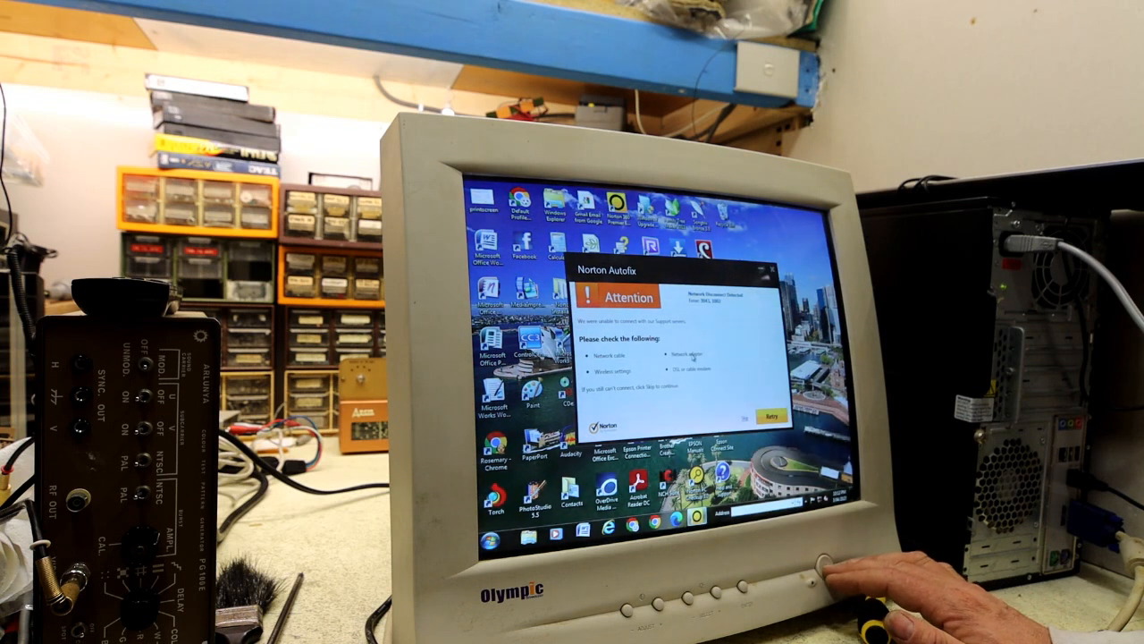
pyautogui.click(813, 575)
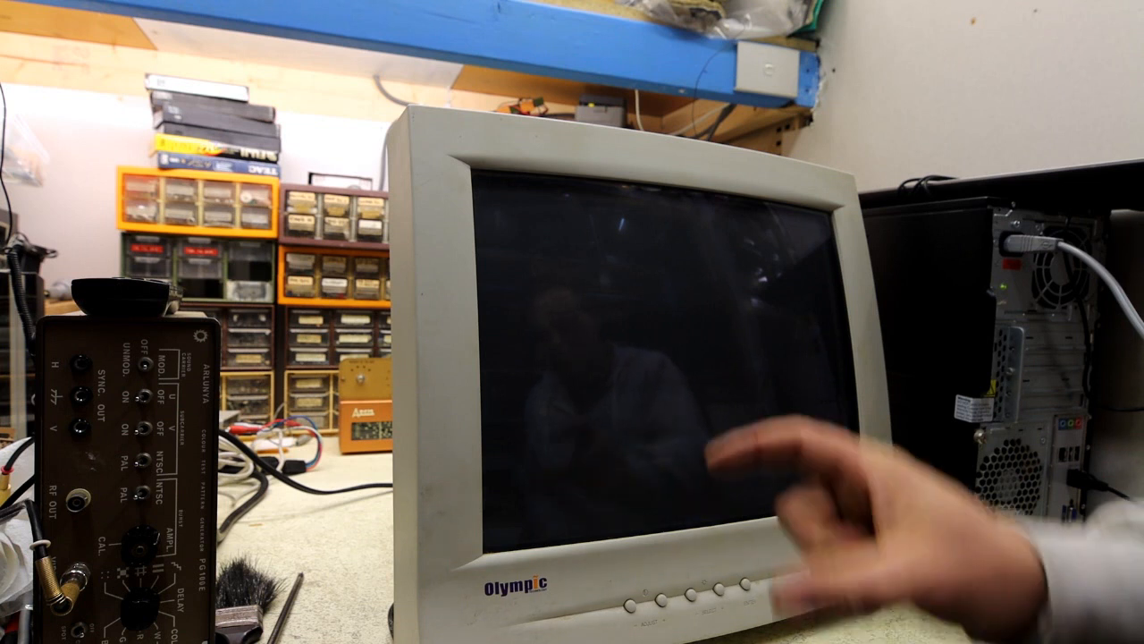